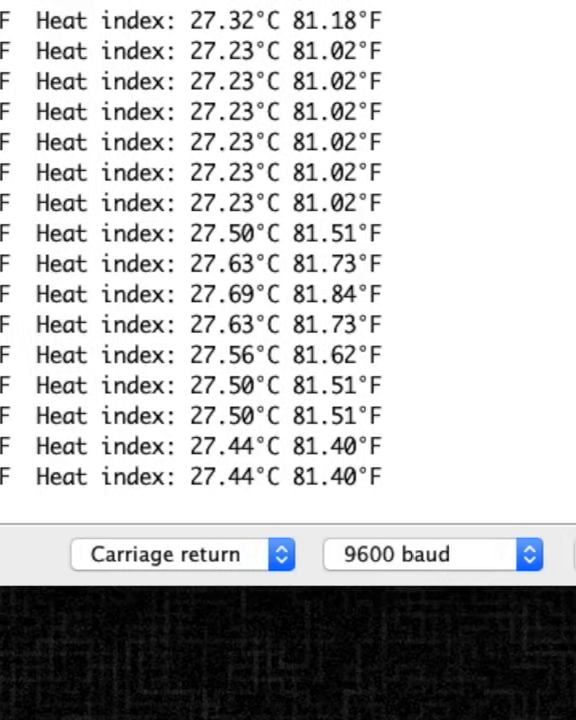
{"action": "scroll", "scroll_direction": "down", "scroll_amount": 3}
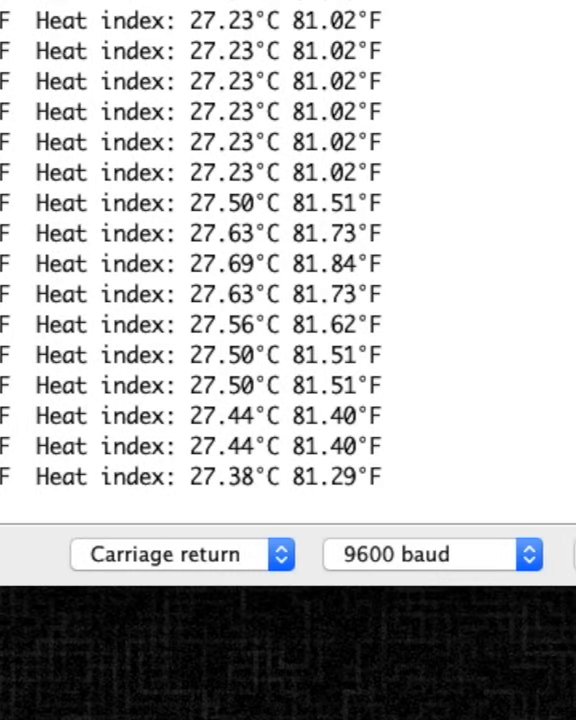